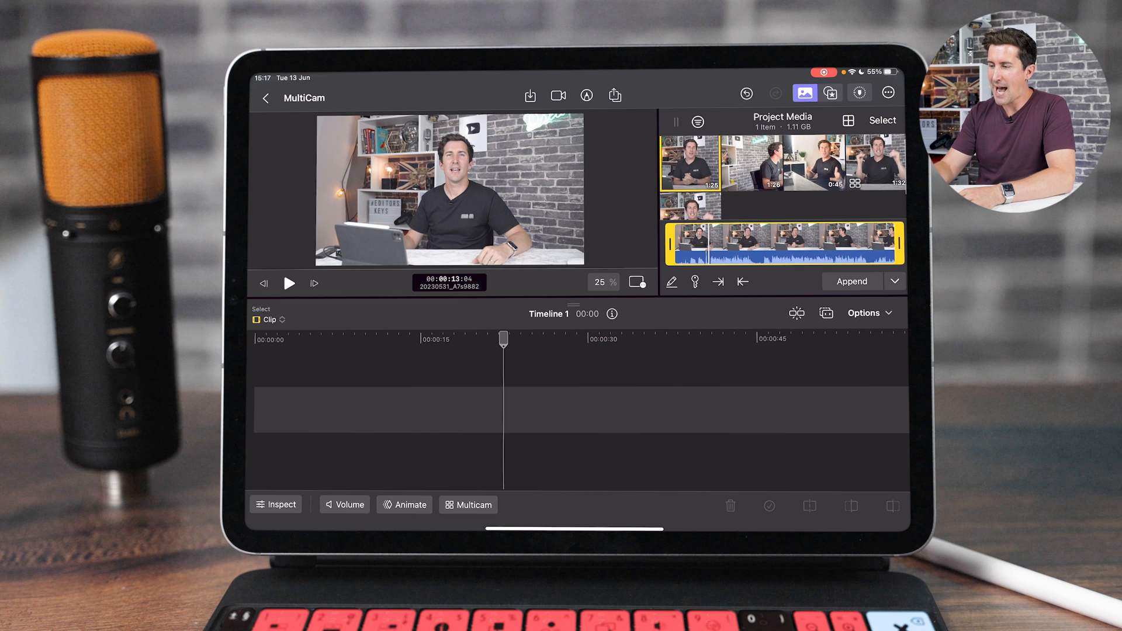
Preview each of the three camera recordings in the browser and return to the first
click(752, 161)
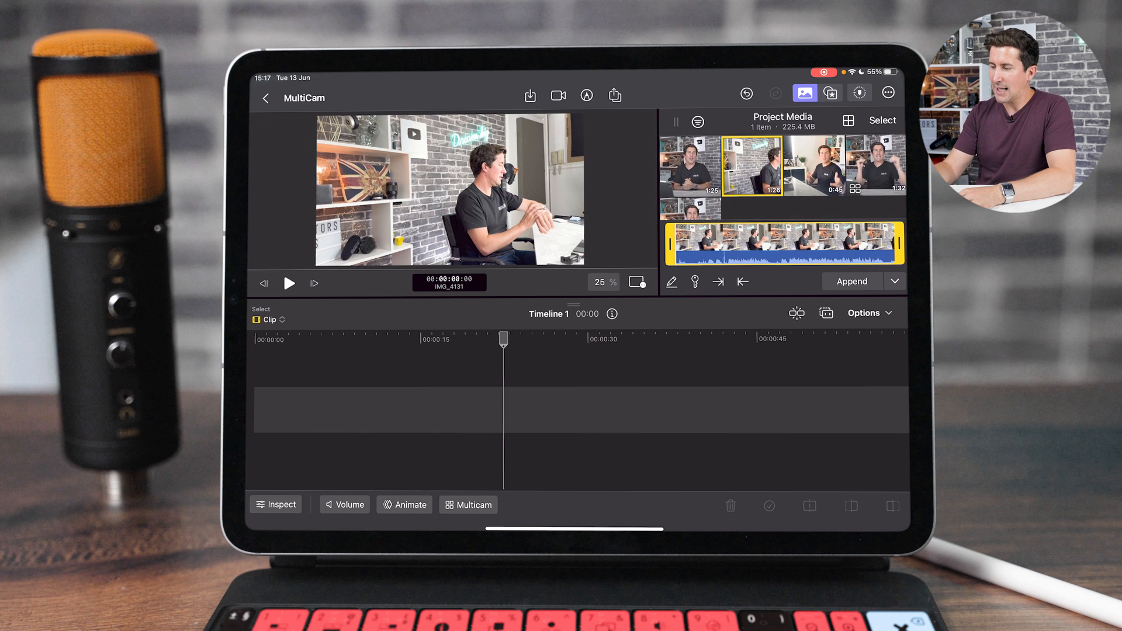
click(689, 167)
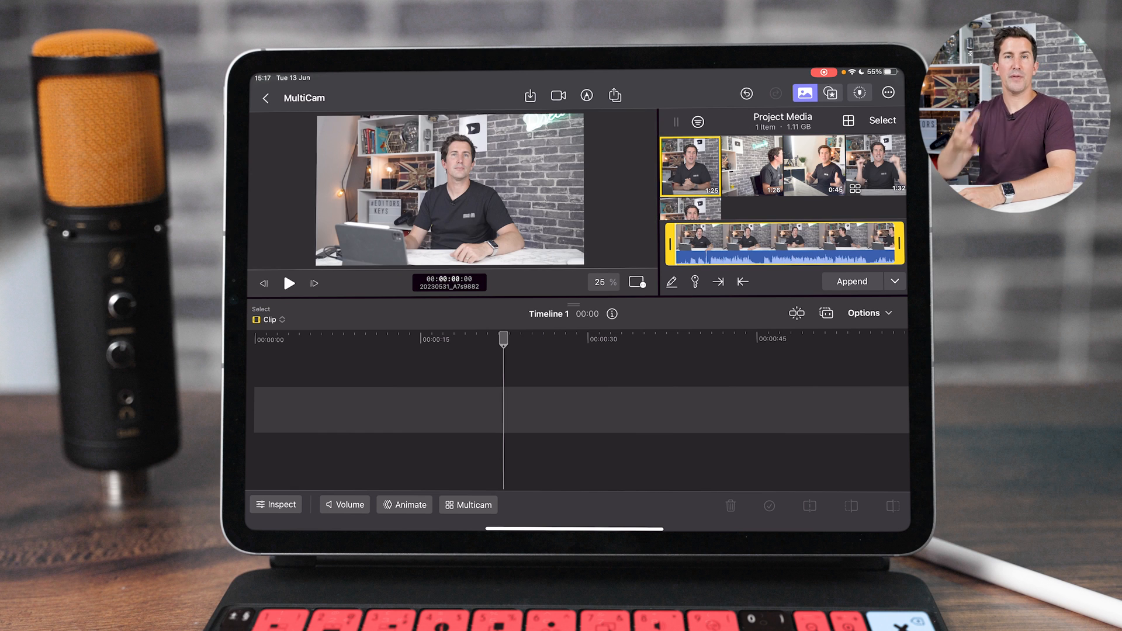
click(748, 164)
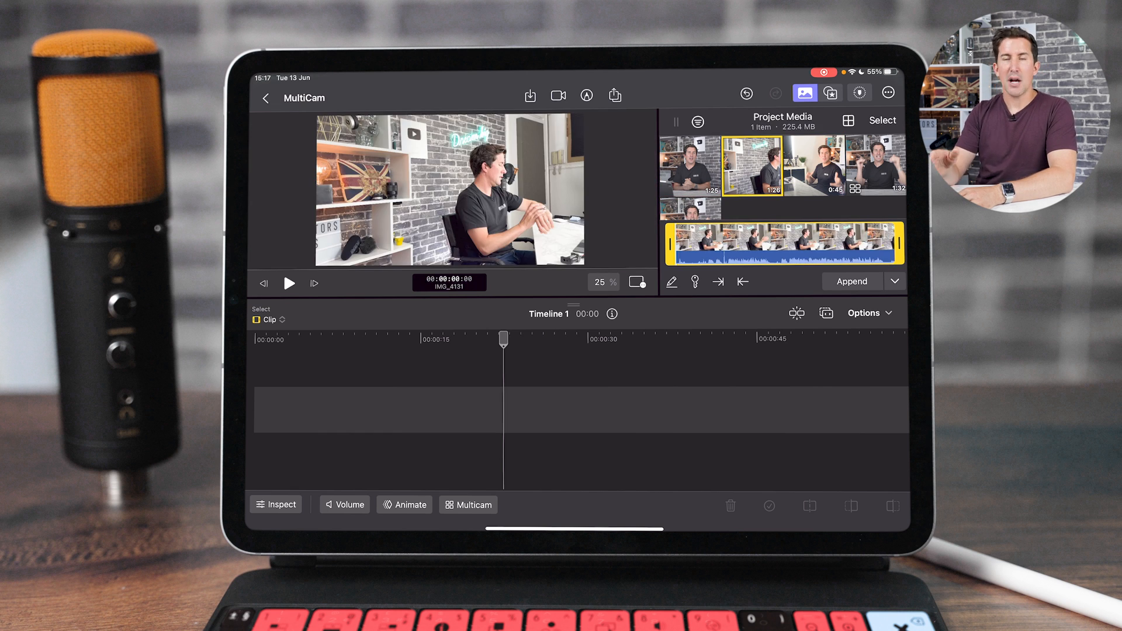
click(818, 164)
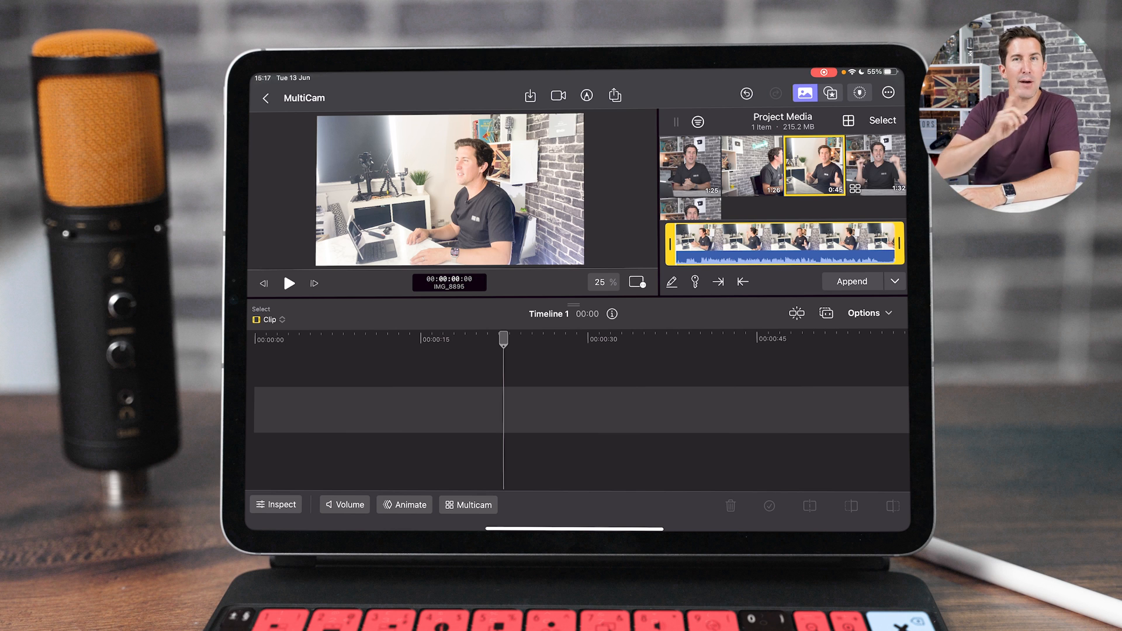
click(689, 165)
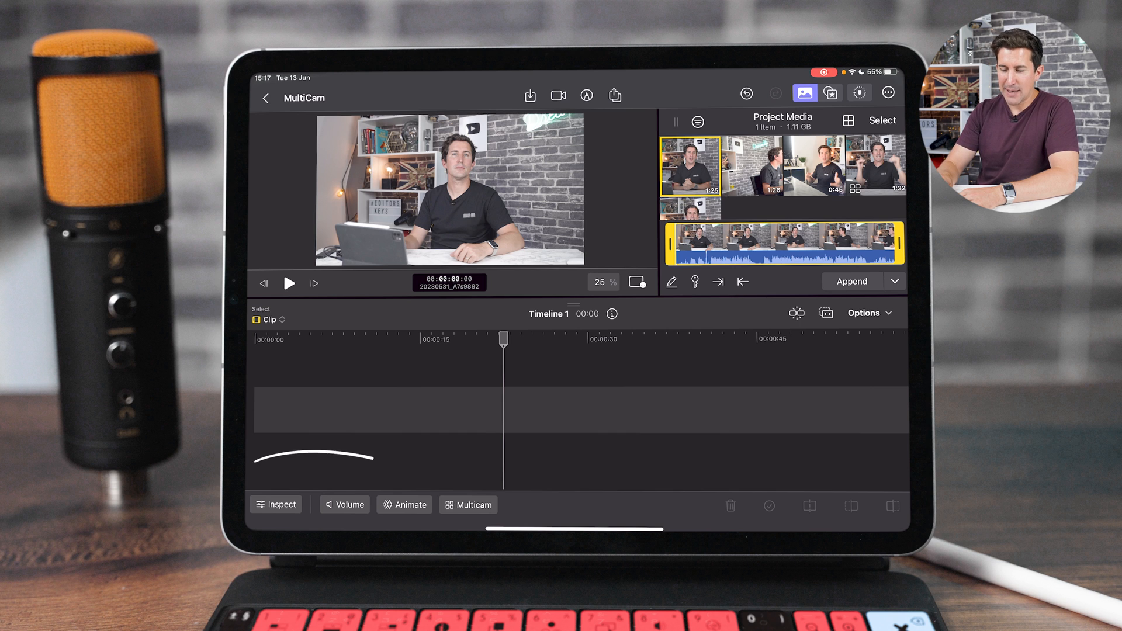
Start a new multicam clip from the Multicam panel
click(469, 505)
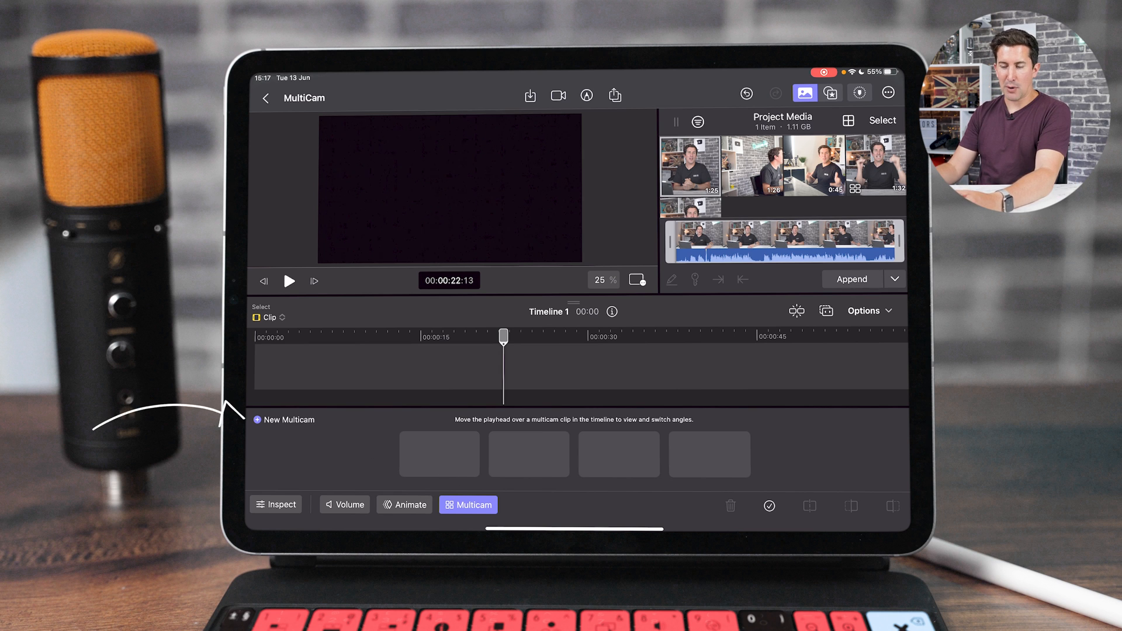
click(289, 419)
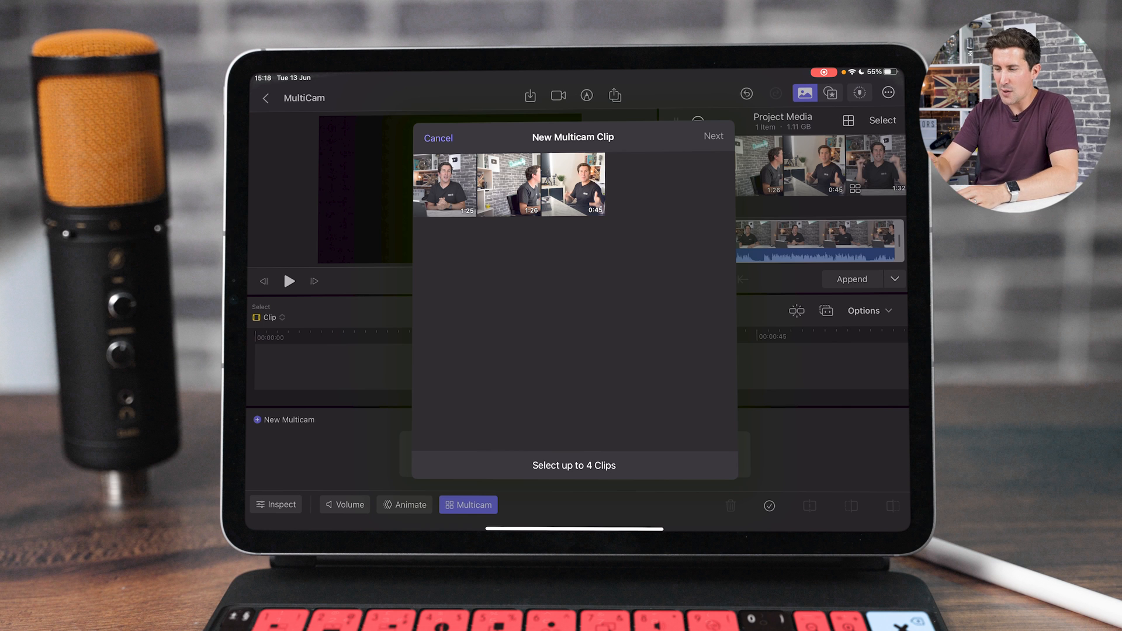
Choose all three recordings and name the clip MultiCam, syncing on audio
click(591, 182)
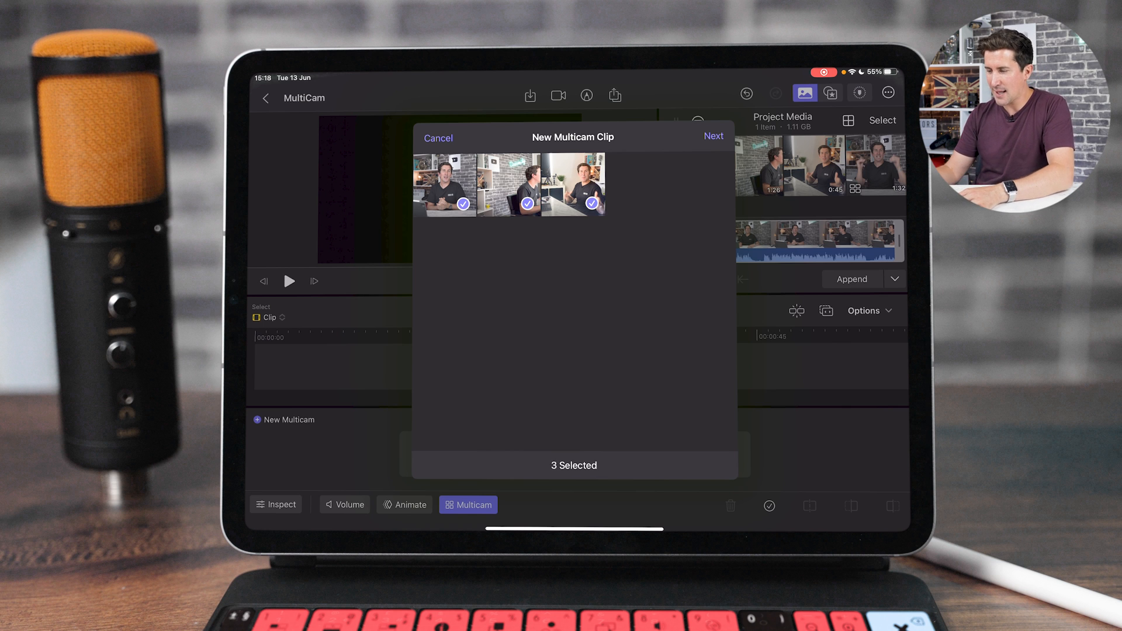
click(712, 136)
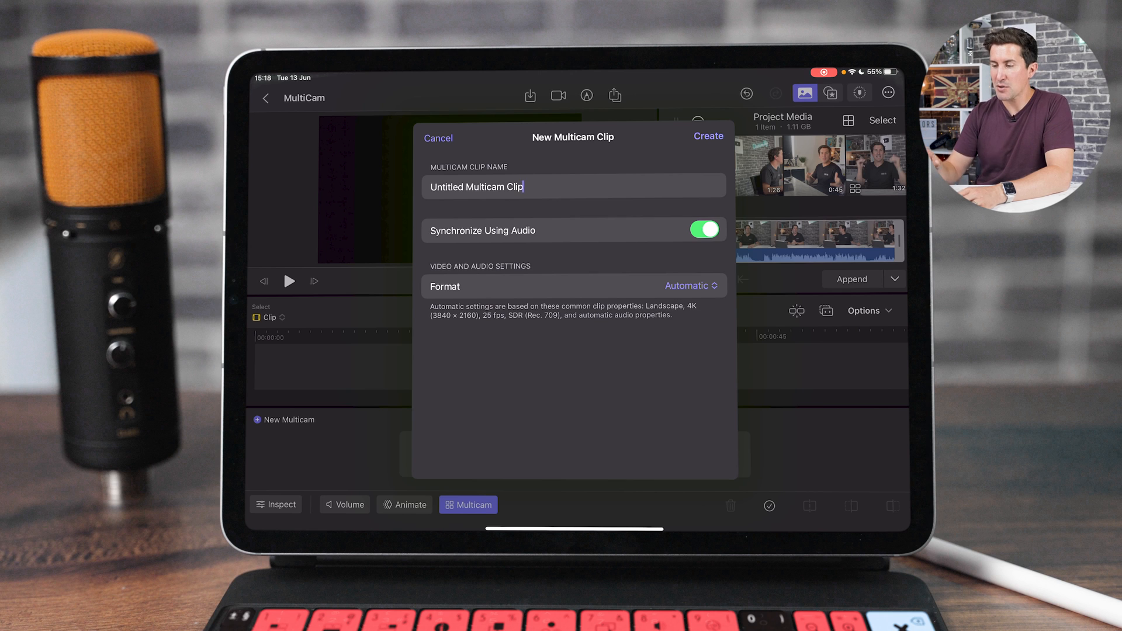
text(Multica)
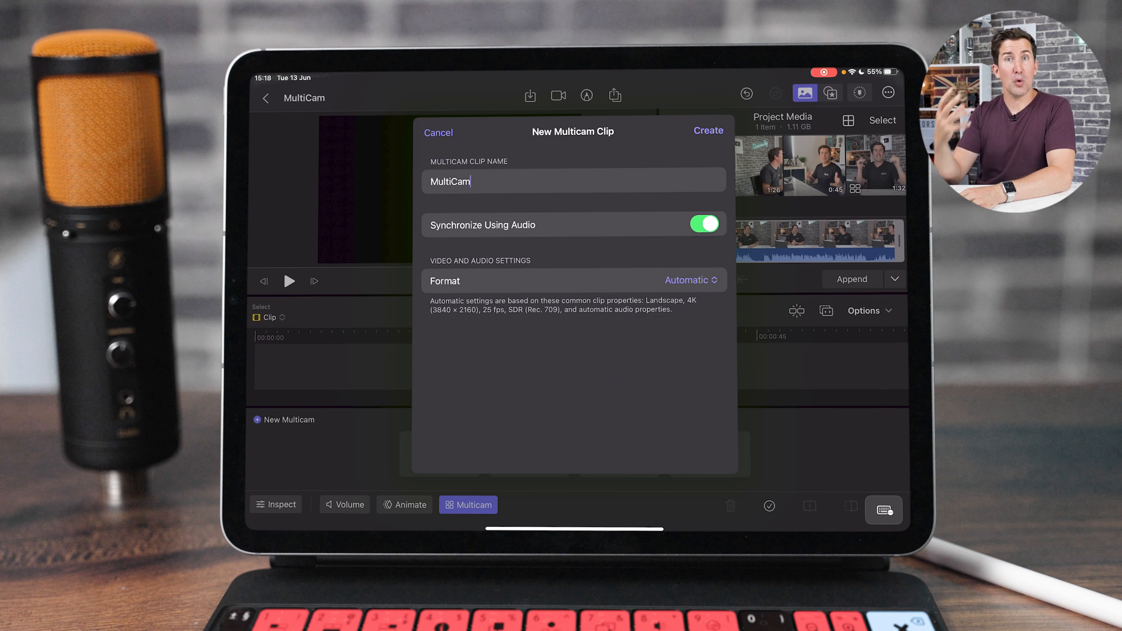
Create the MultiCam clip and try Angle 2 then Angle 1 in the angle viewer
click(707, 131)
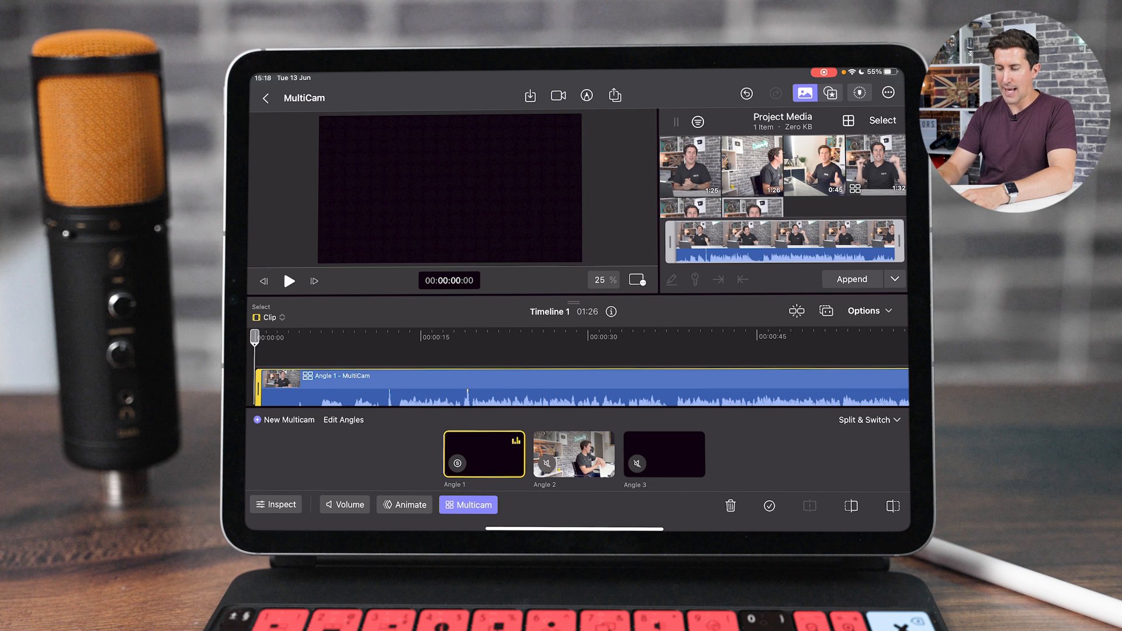
click(572, 454)
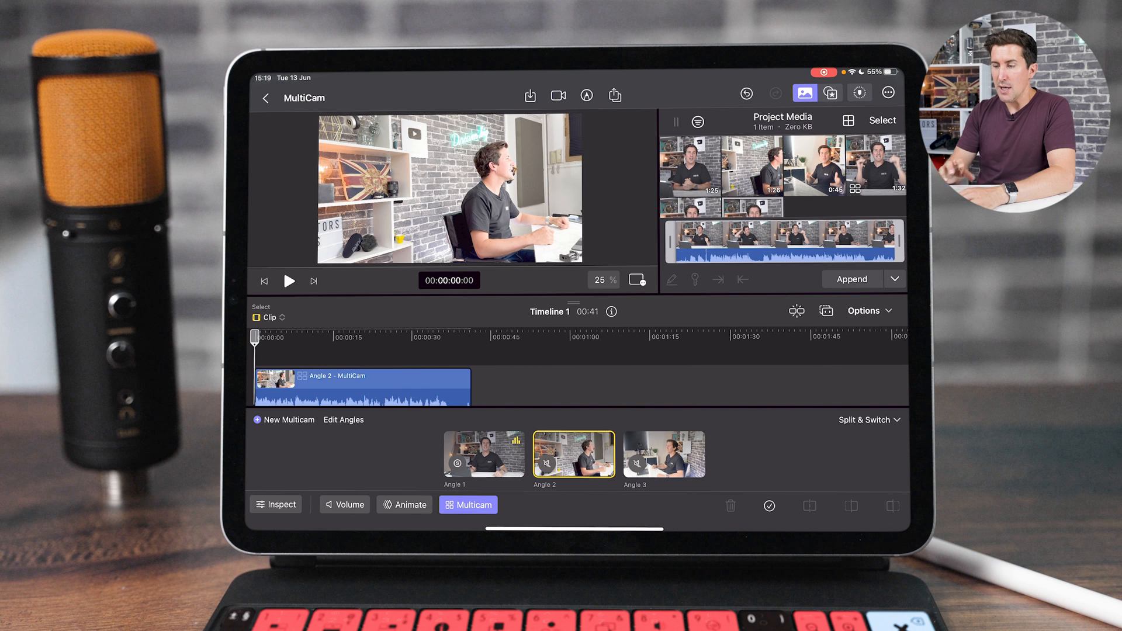
click(483, 455)
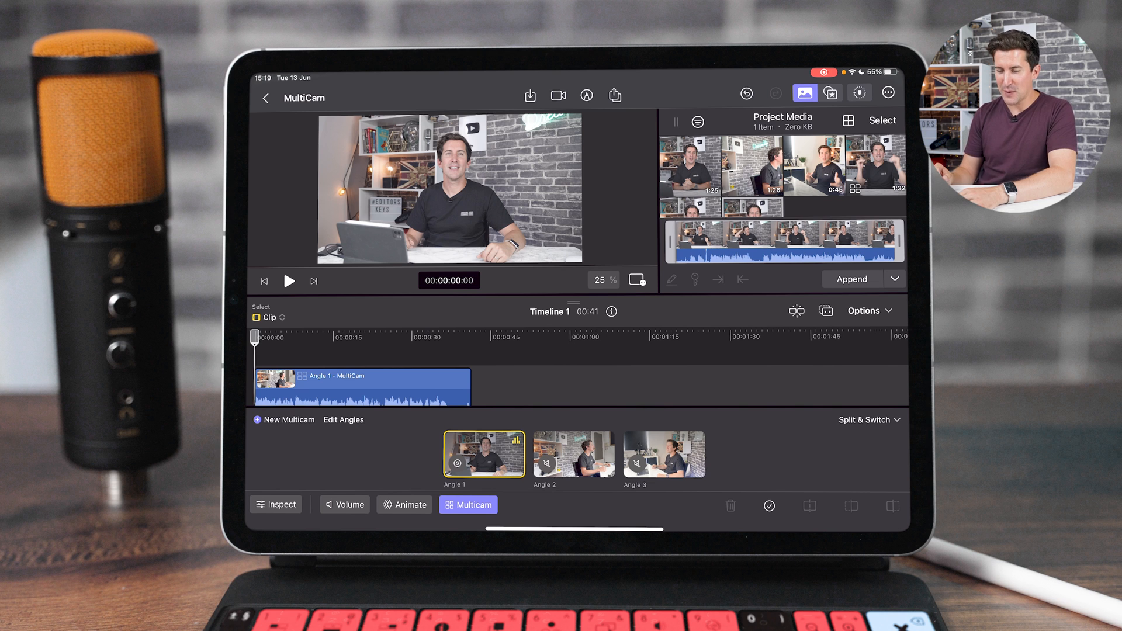
During playback, cut the clip between Angles 2, 3, 1, 2 and back to 1, then pause
click(288, 281)
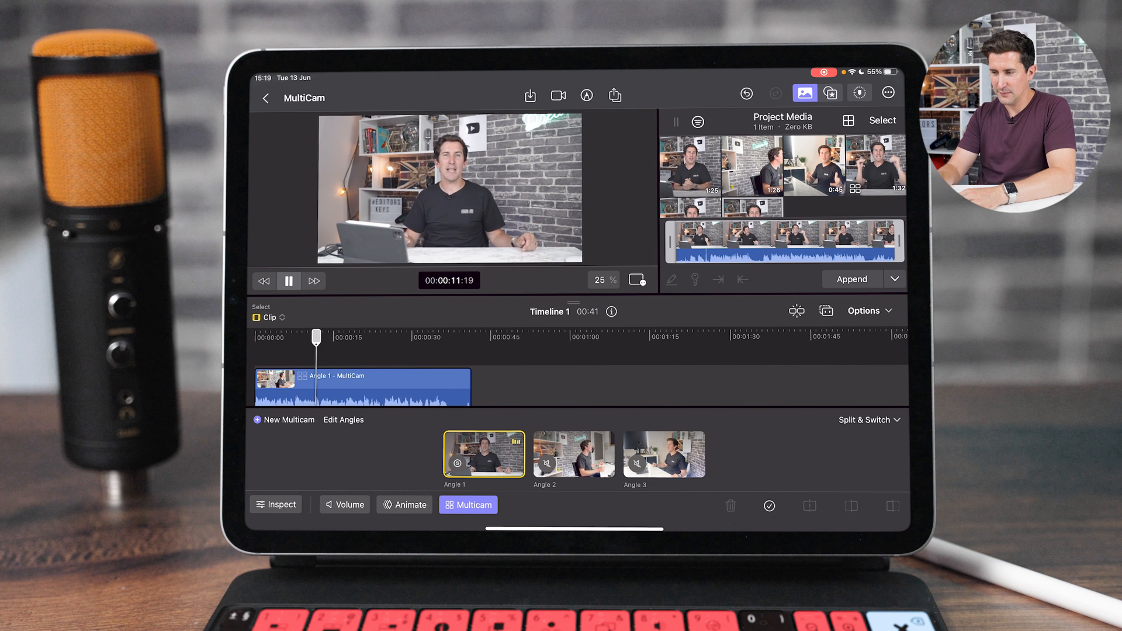
click(572, 455)
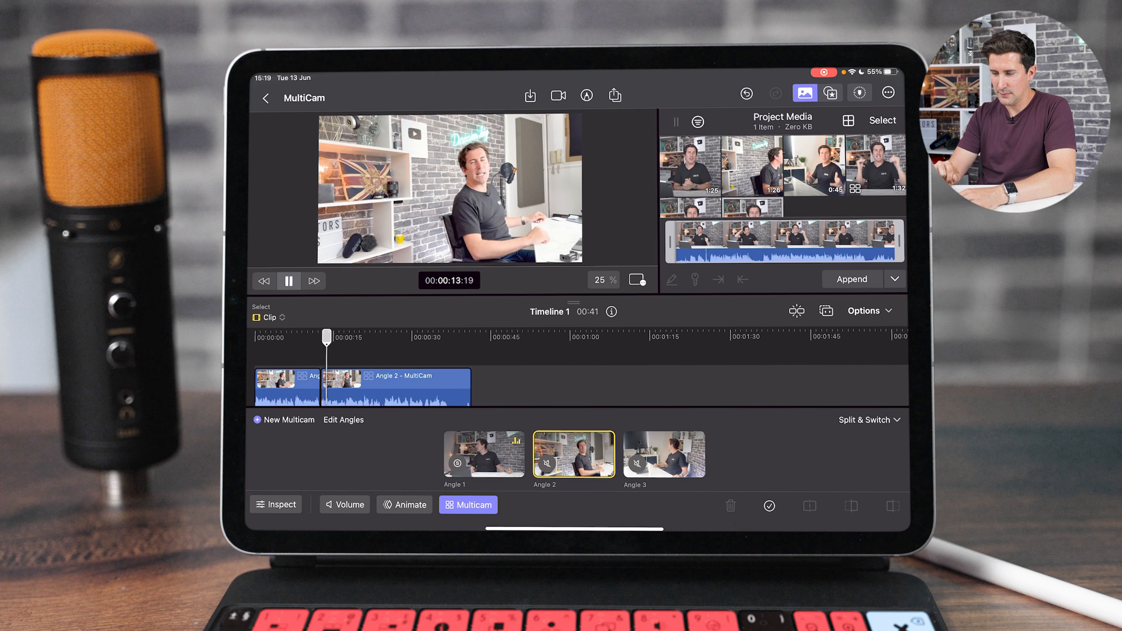
click(662, 453)
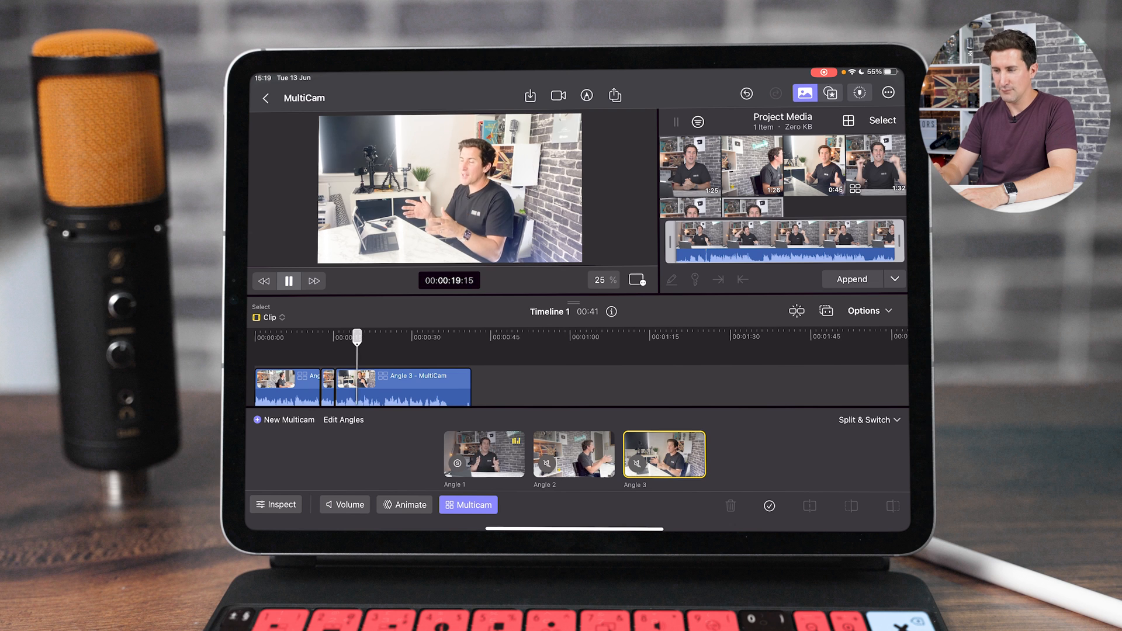
click(484, 455)
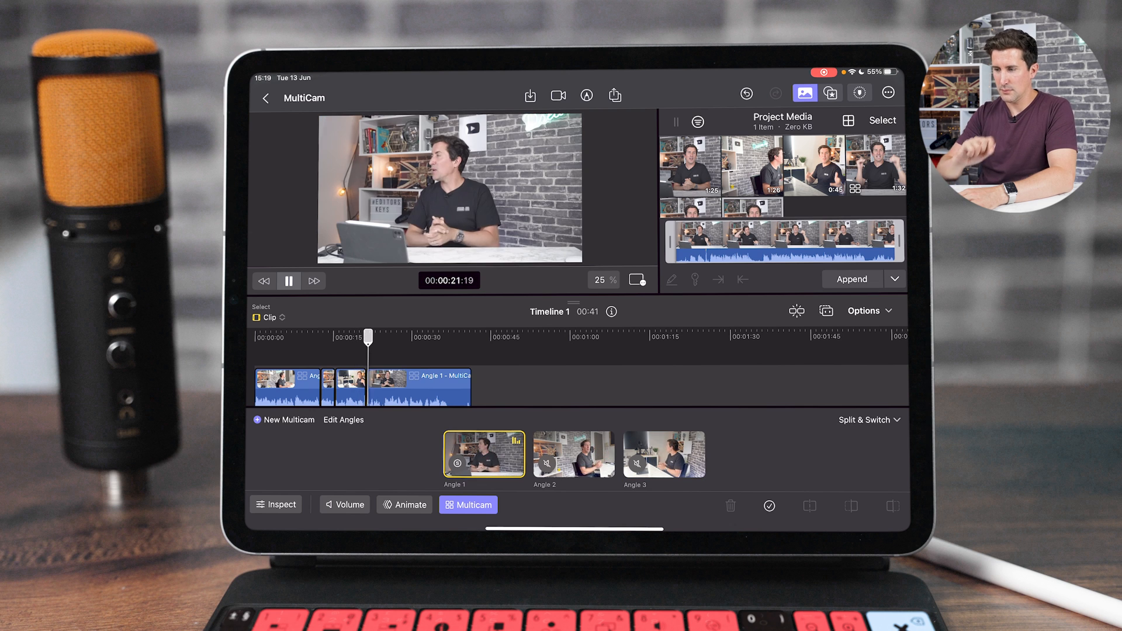
click(572, 454)
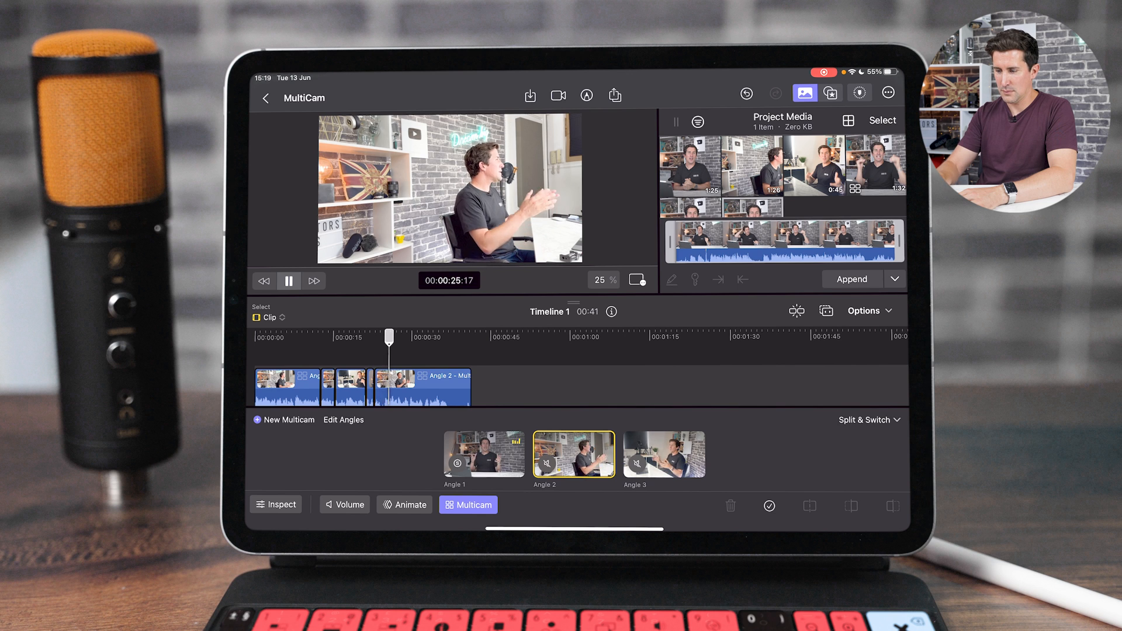
click(483, 455)
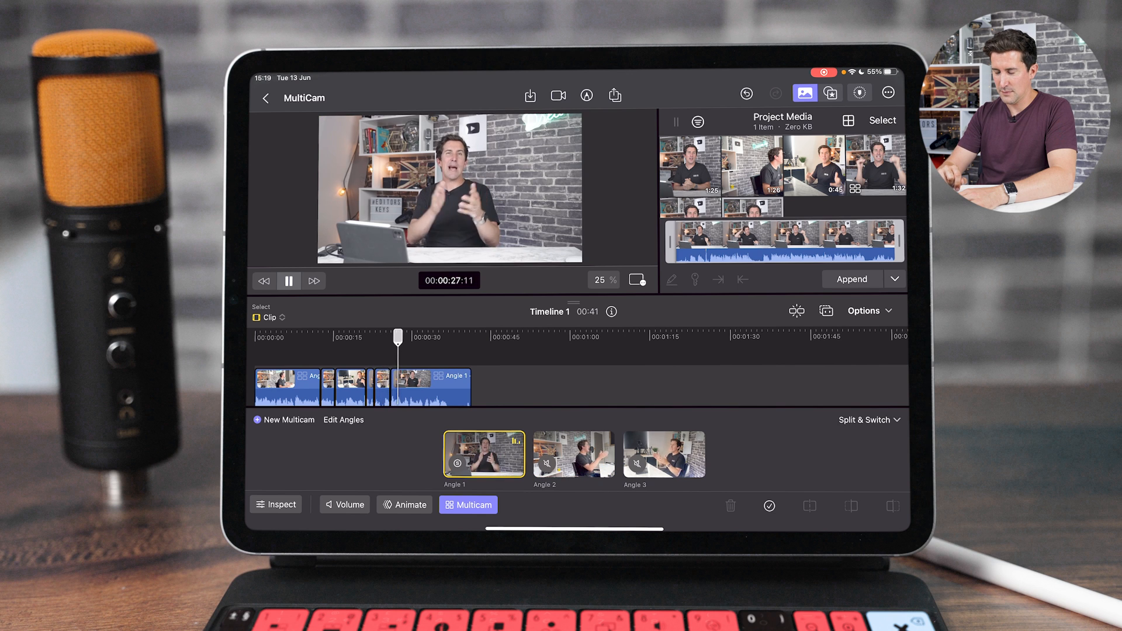
click(289, 281)
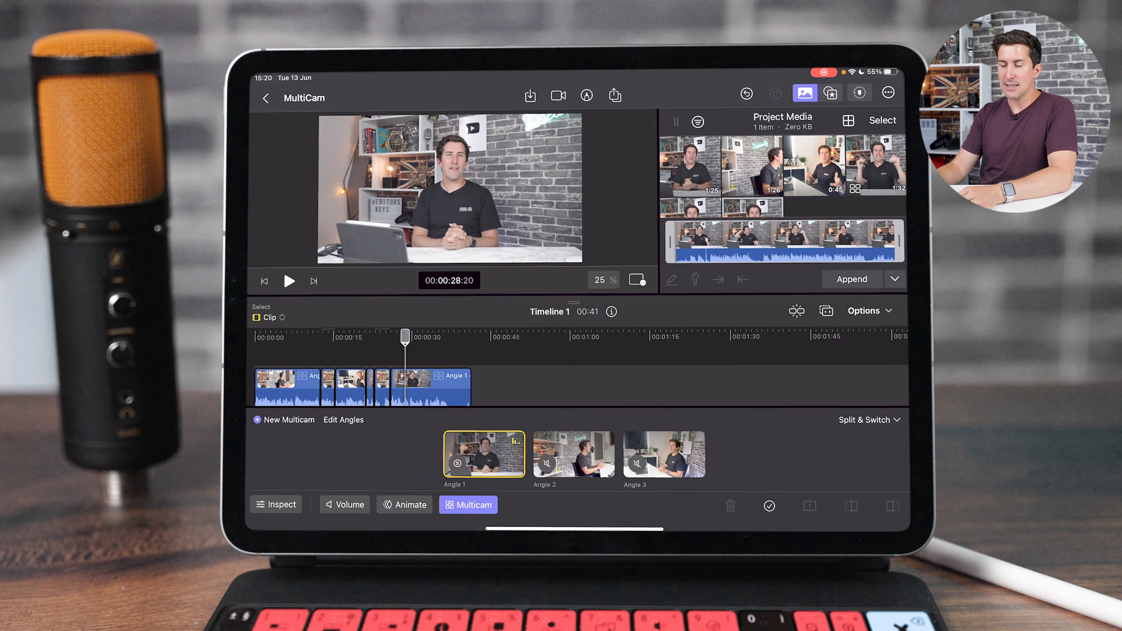
Dismiss the Split & Switch options and review the cut segments around 19 seconds
click(868, 420)
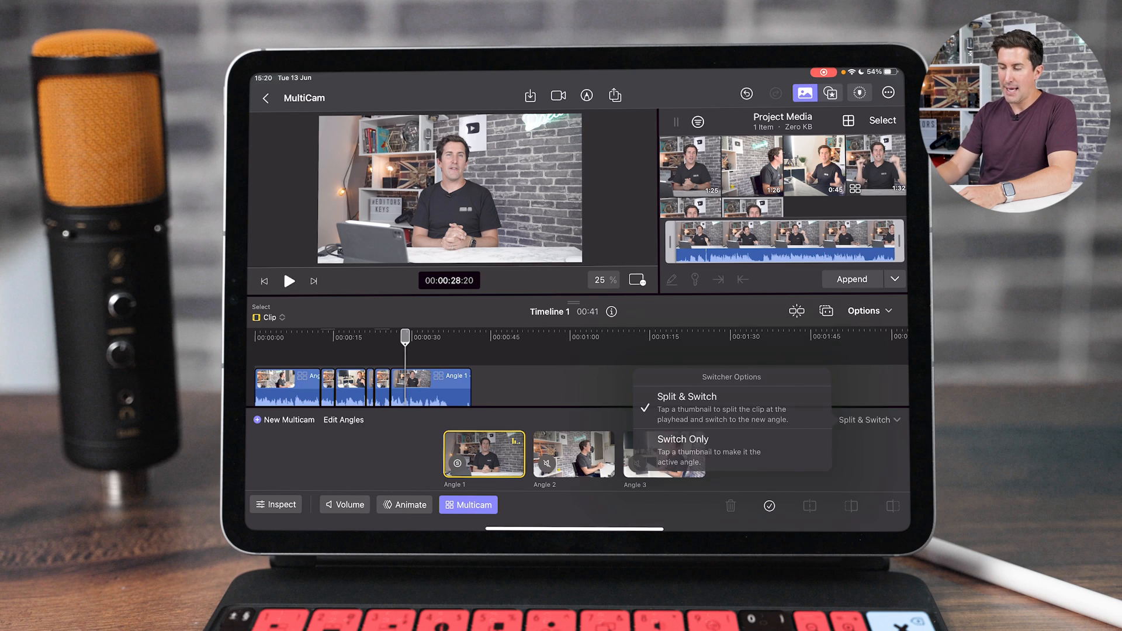
click(686, 396)
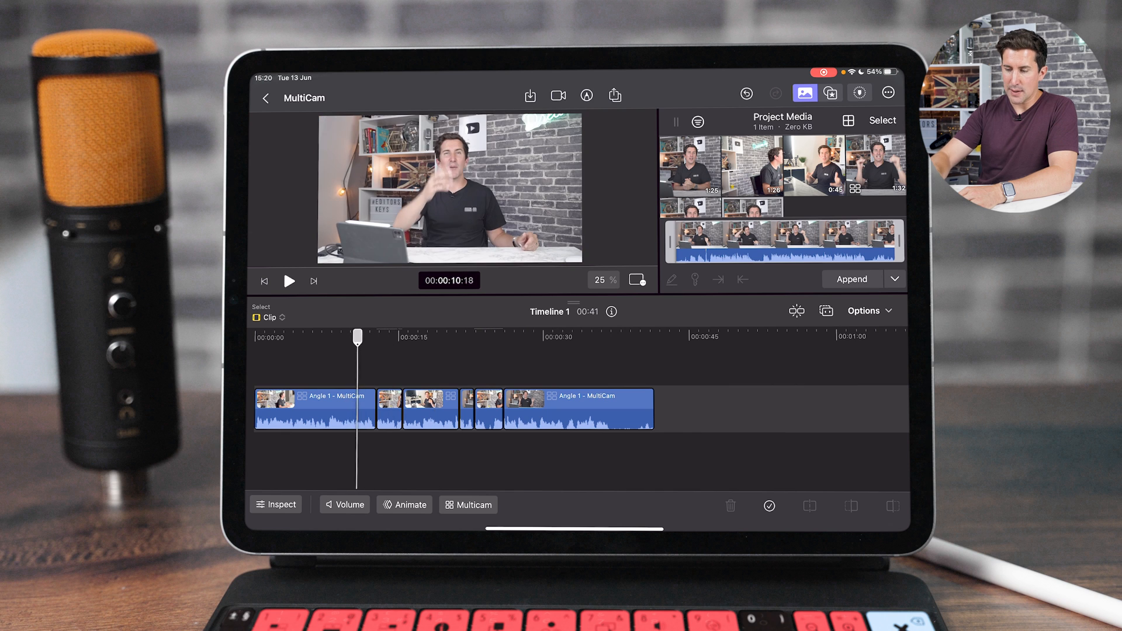
click(290, 281)
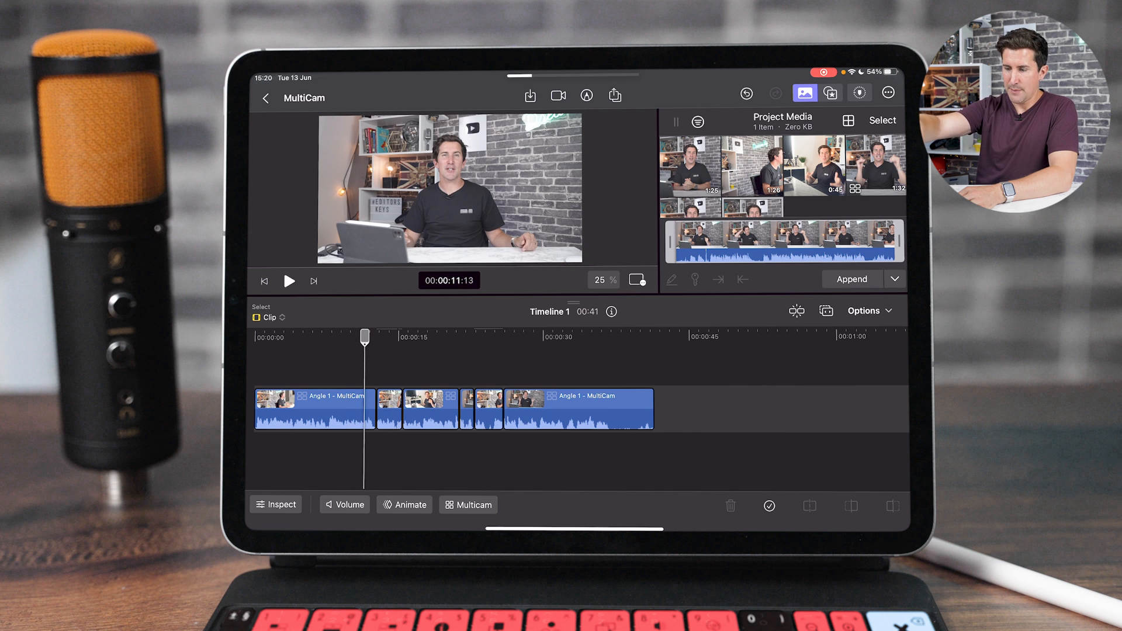
click(289, 279)
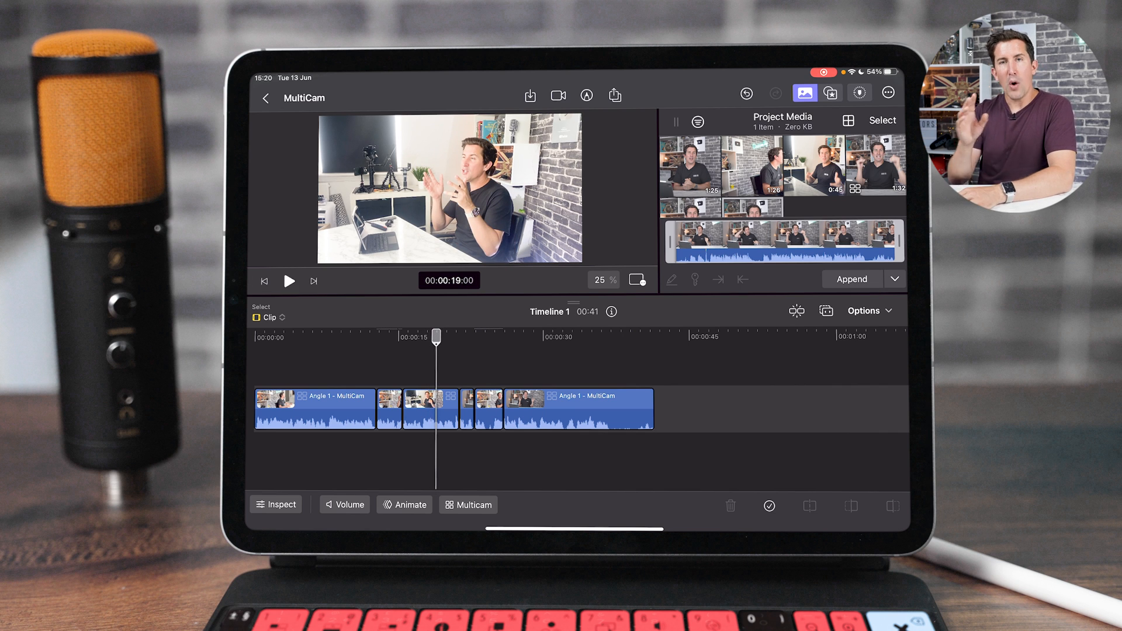
click(289, 279)
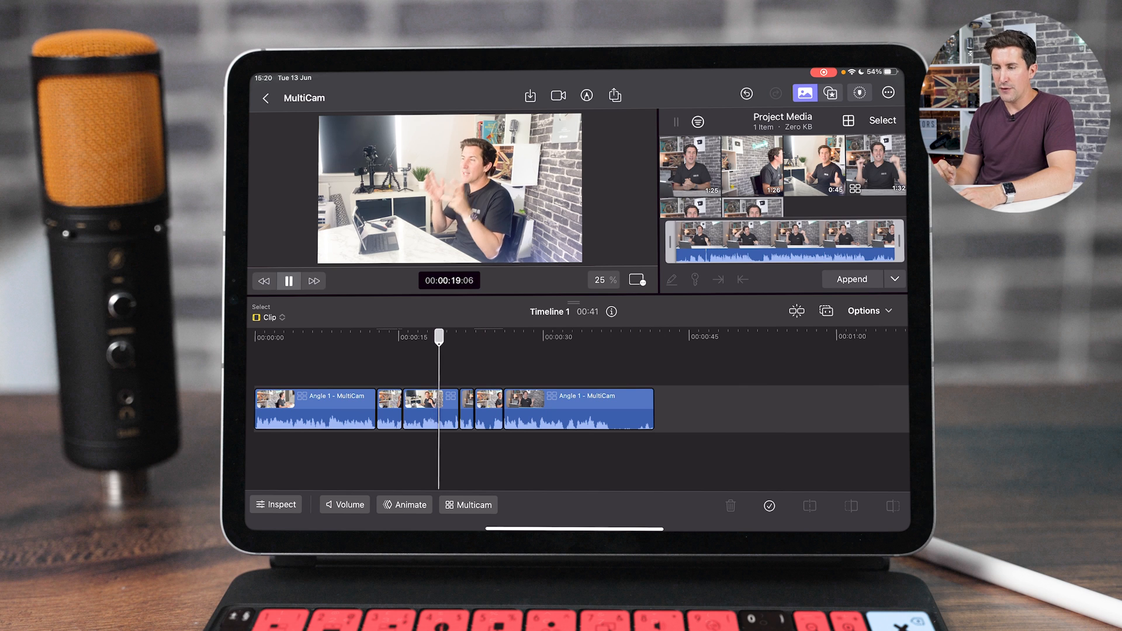
click(289, 280)
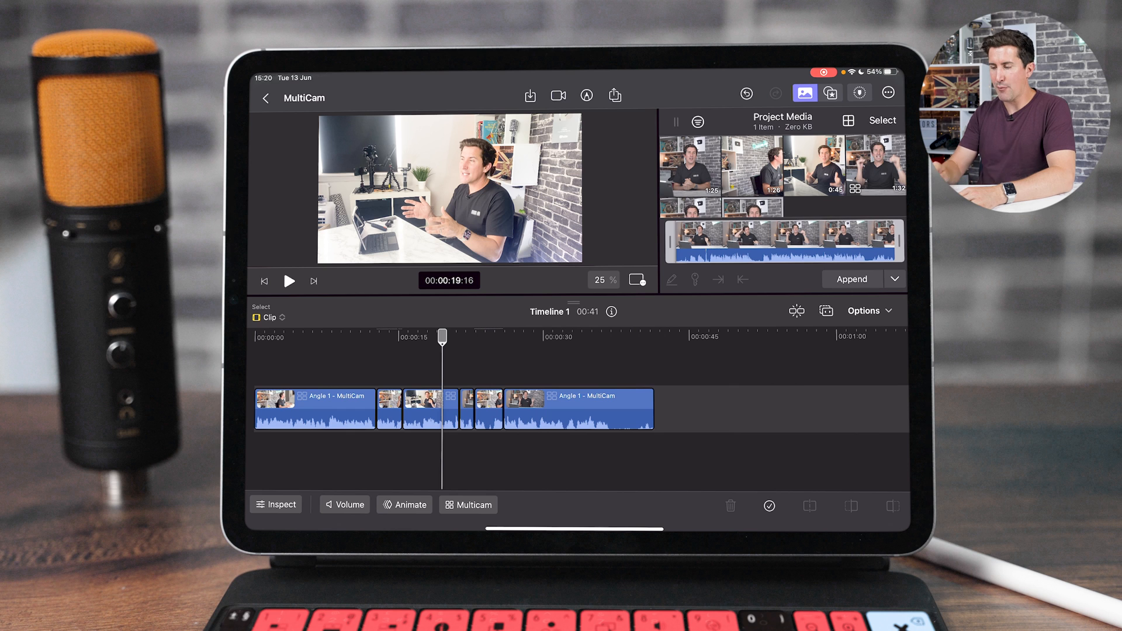
Reopen the switcher, try Angle 2 on the segment near 15 seconds, then undo
click(467, 505)
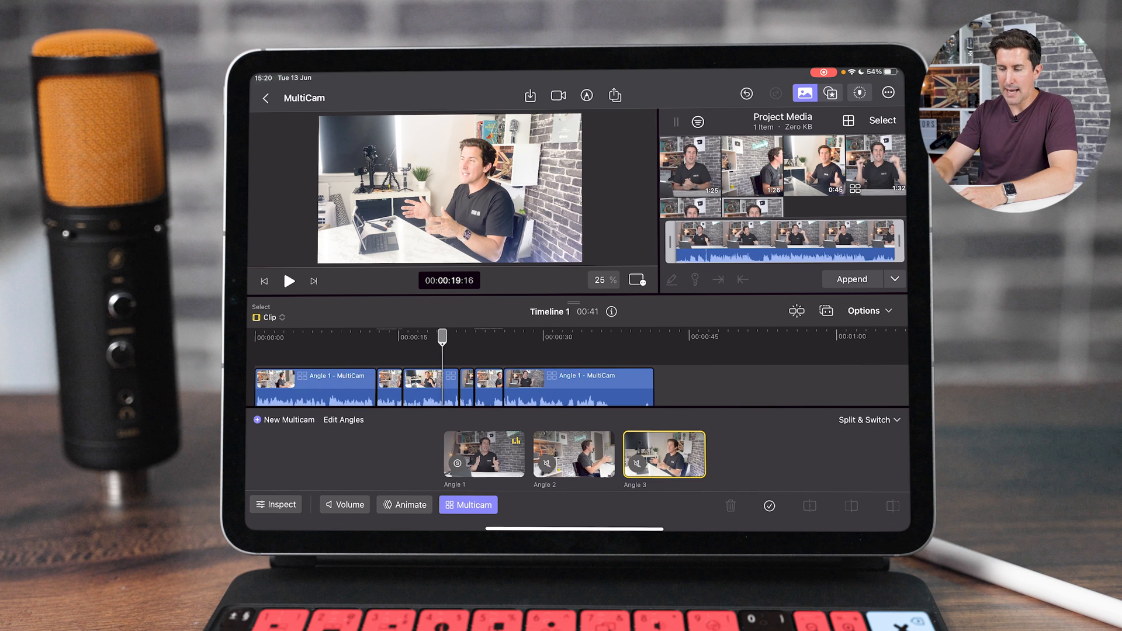
click(423, 387)
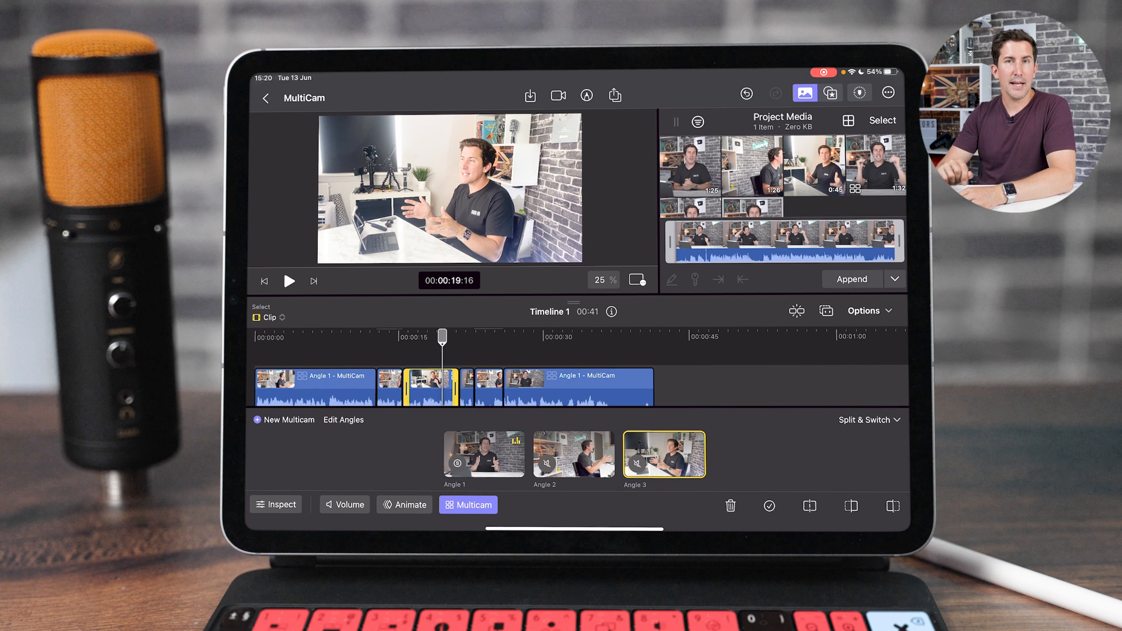
click(866, 419)
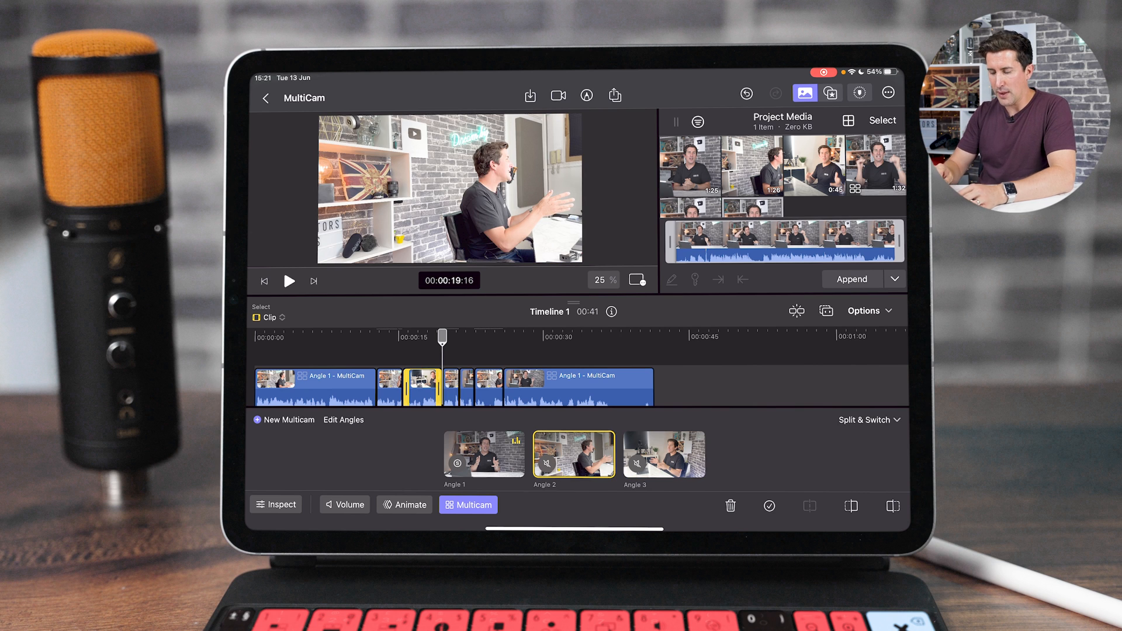
click(662, 453)
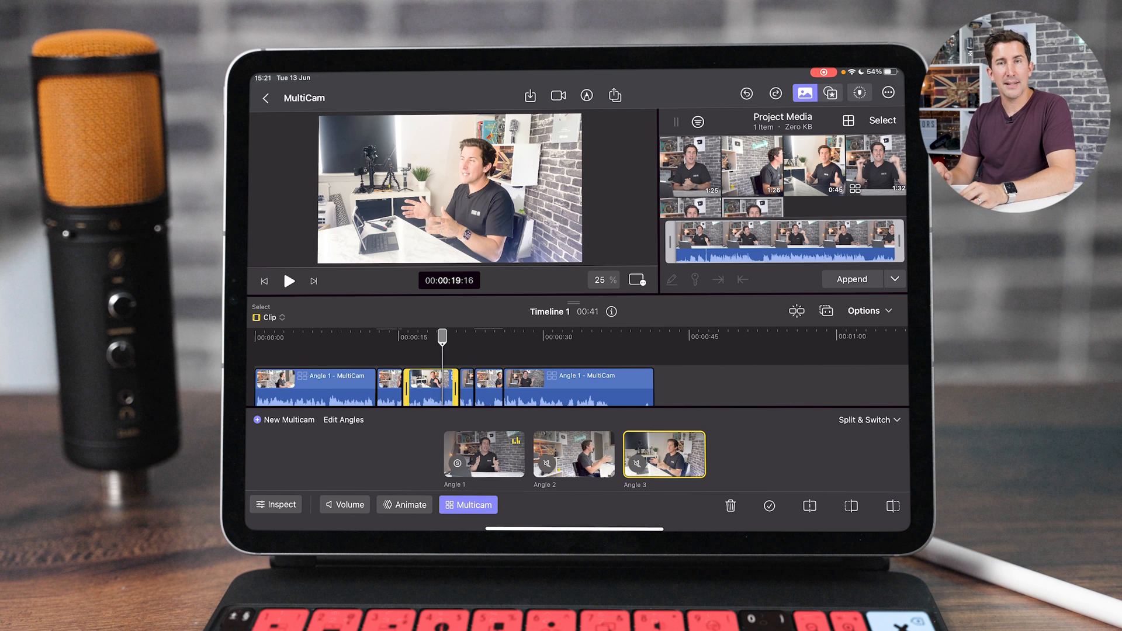
Set the switcher to Switch Only and change the segment to Angle 2 without splitting
click(868, 419)
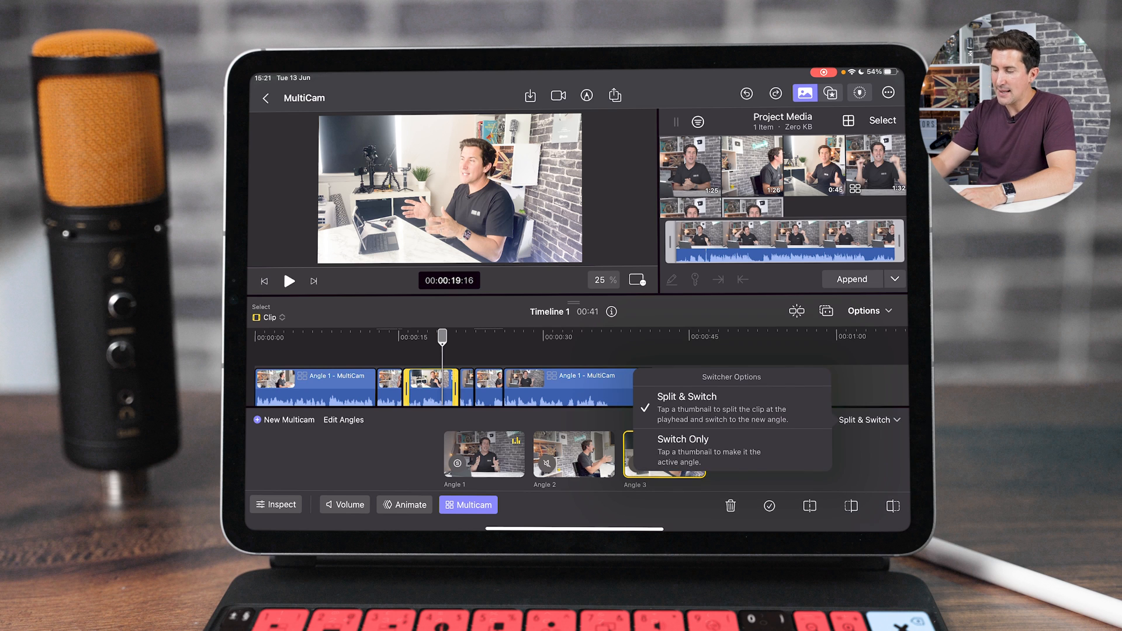
click(681, 438)
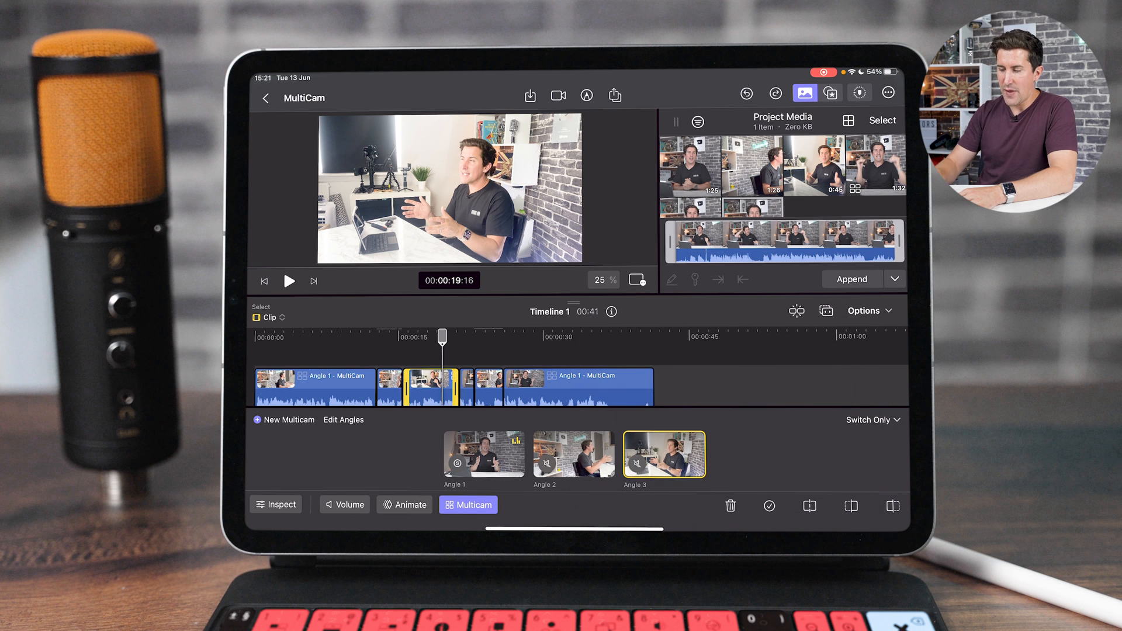
click(484, 454)
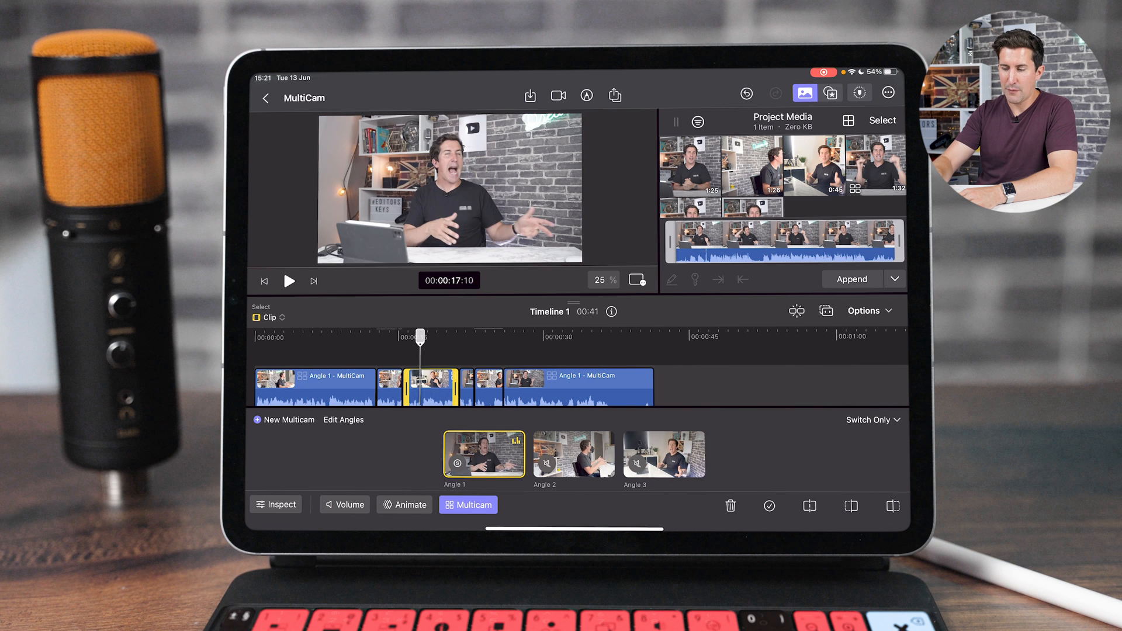
click(573, 455)
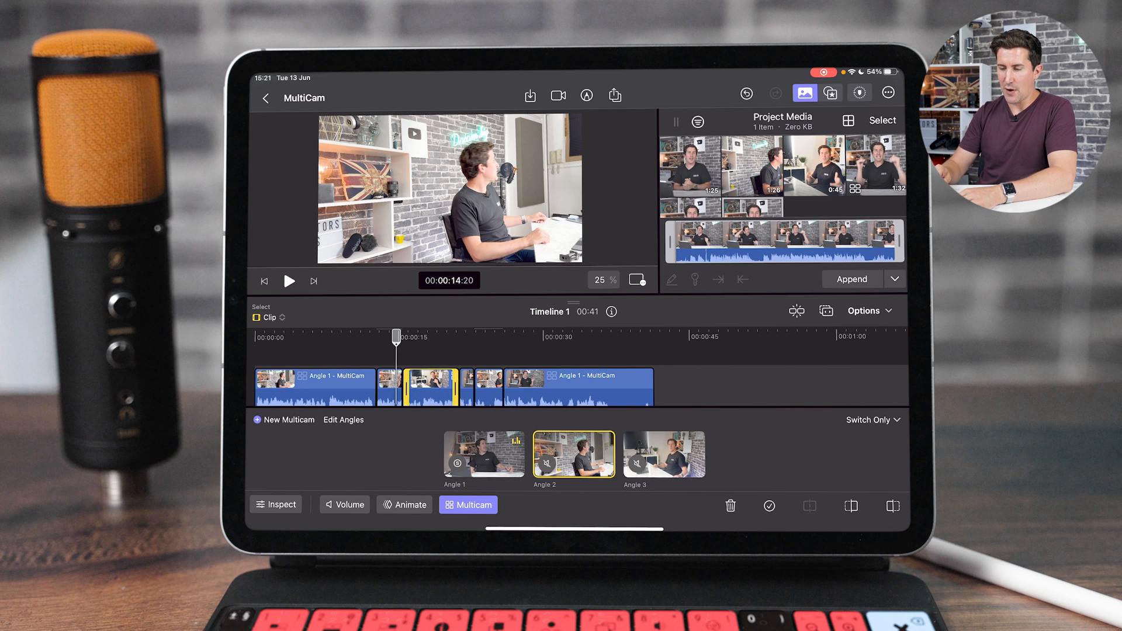